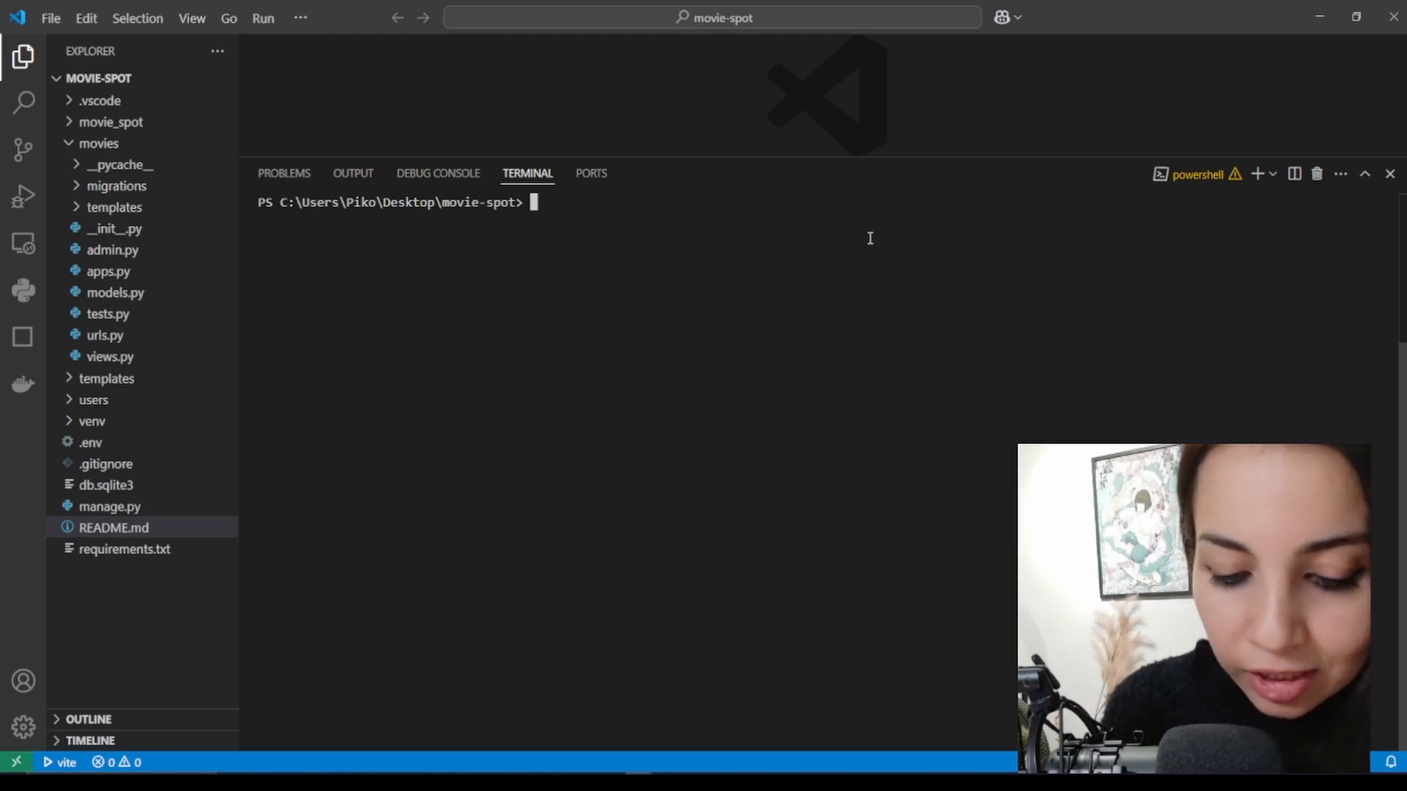
# Step: Check the installed Django version with python -m django --version, reporting 5.1.5
pyautogui.write('python')
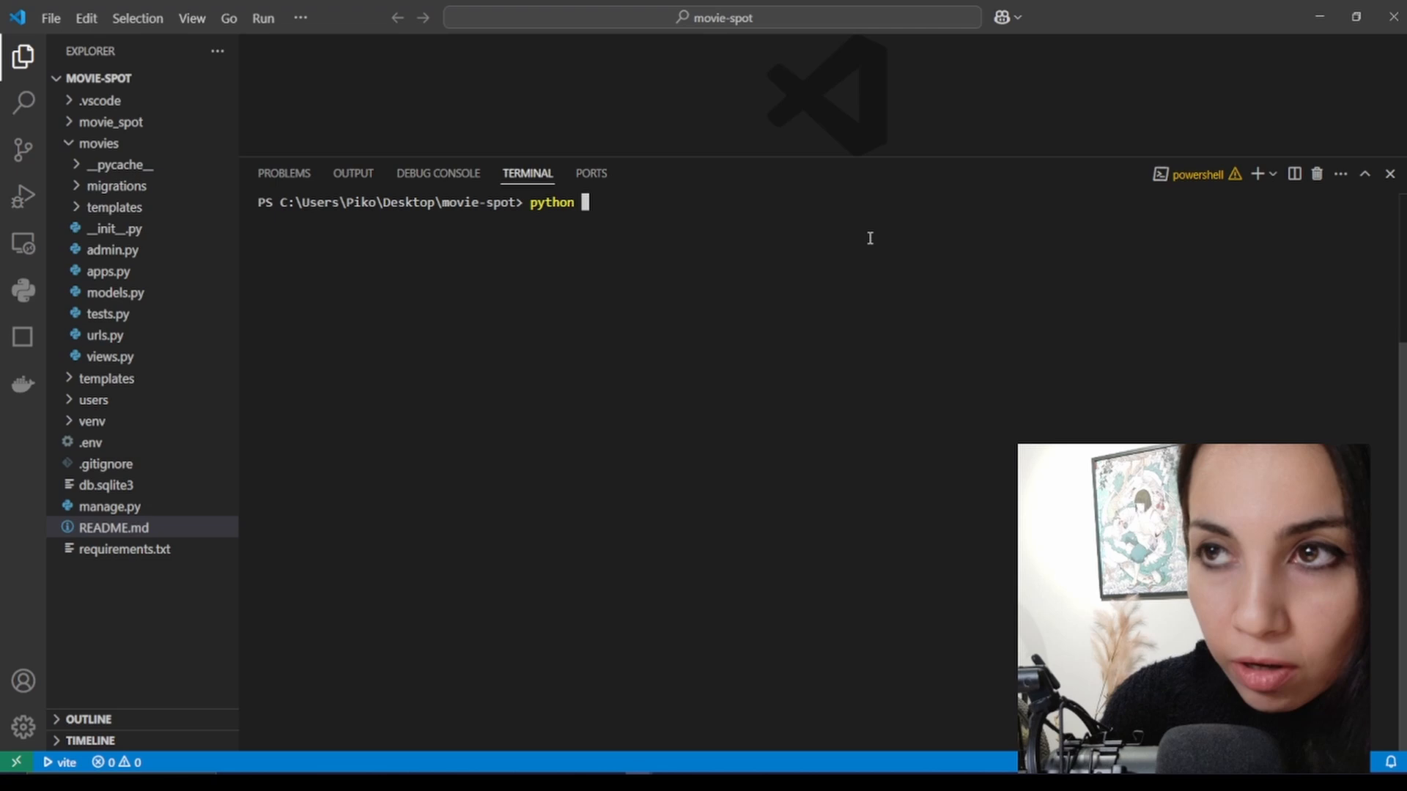
pyautogui.write('-m')
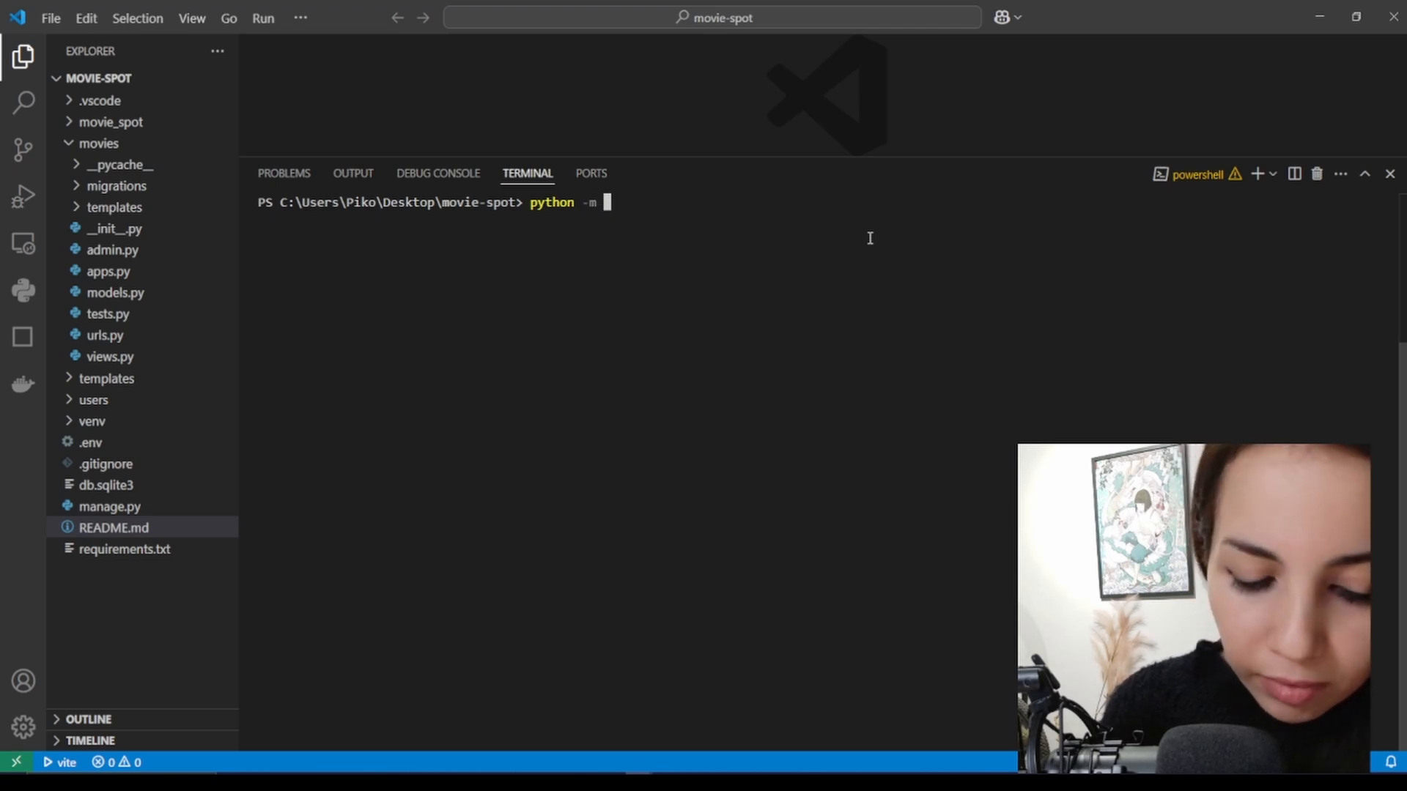
pyautogui.write('django -')
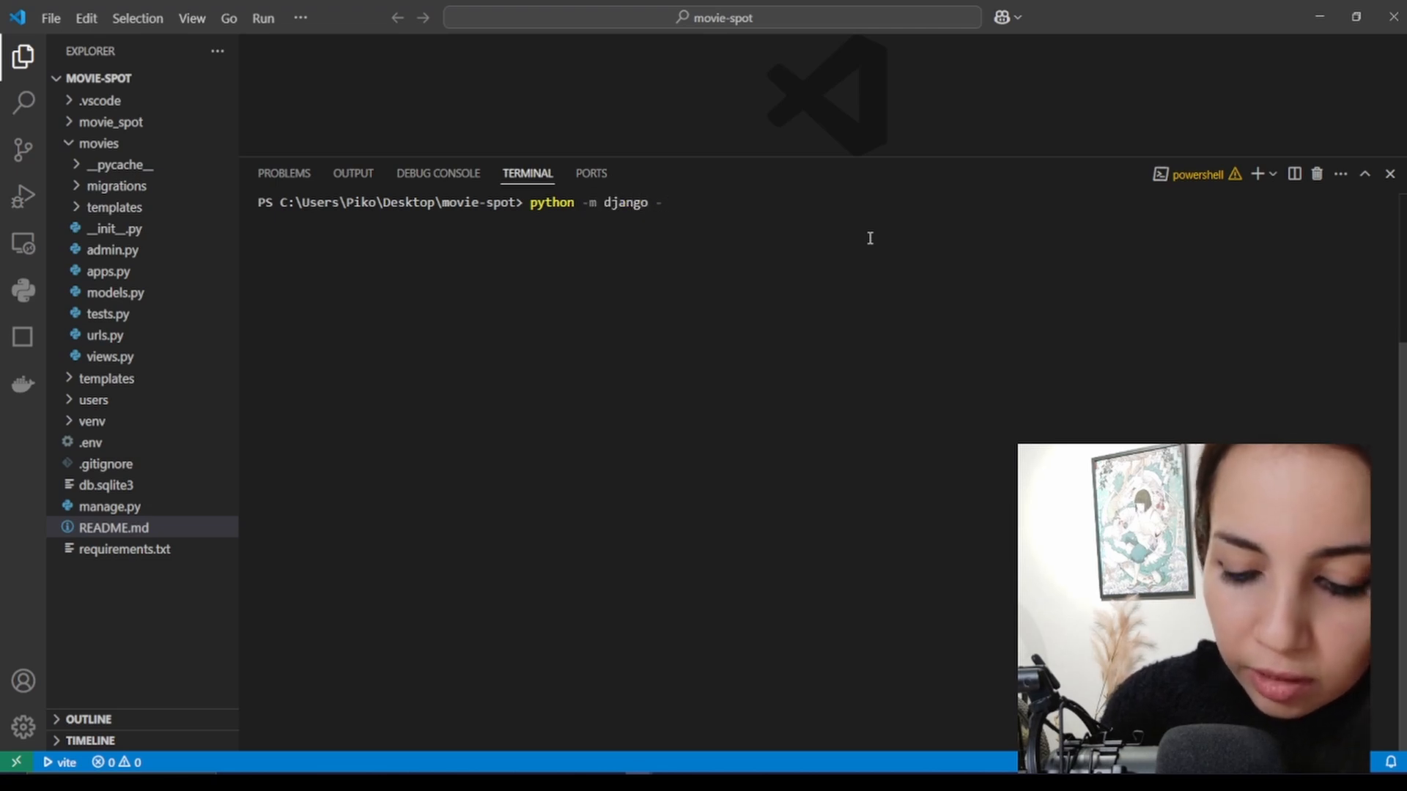
pyautogui.write('-version')
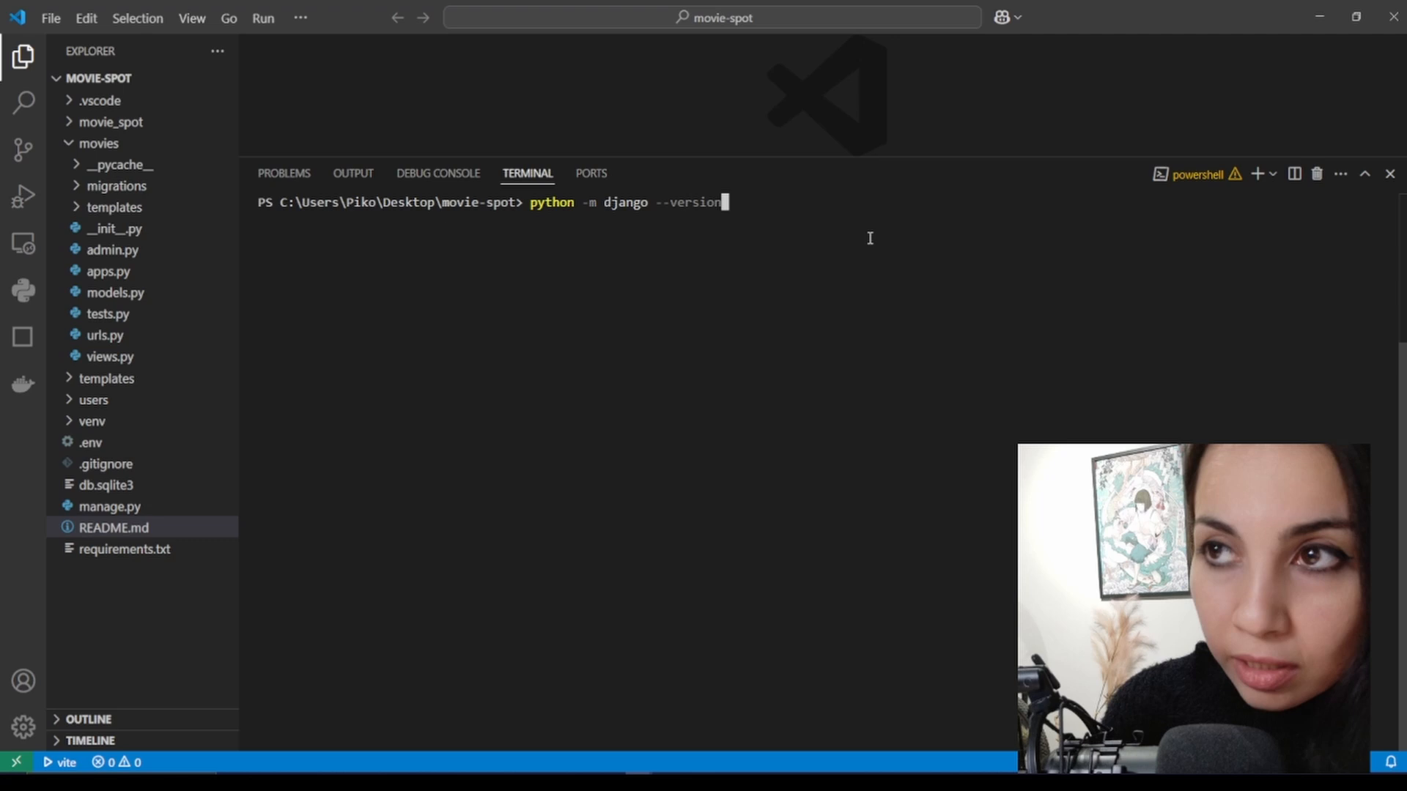
pyautogui.press('Return')
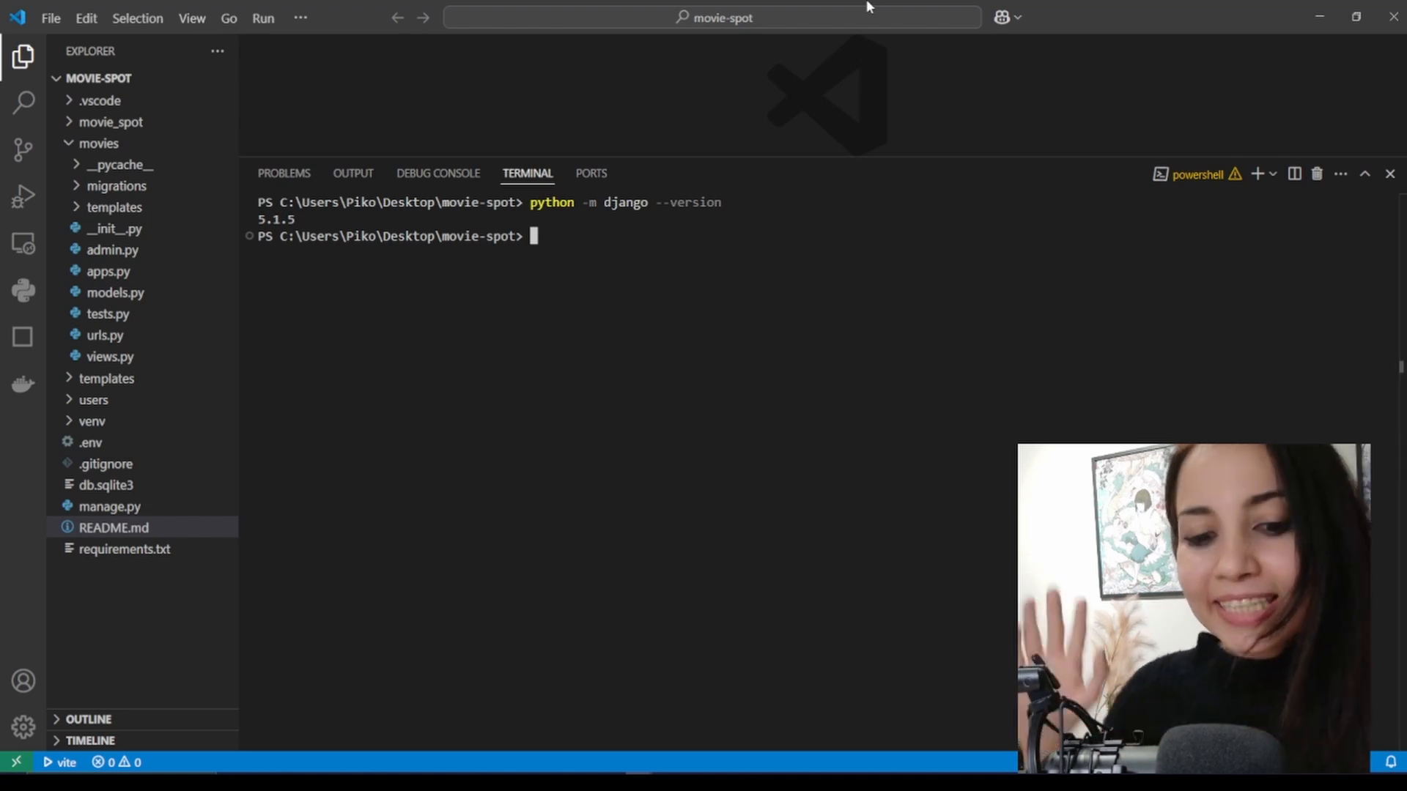
# Step: Upgrade Django to 5.2 with pip install --upgrade django
pyautogui.write('pip')
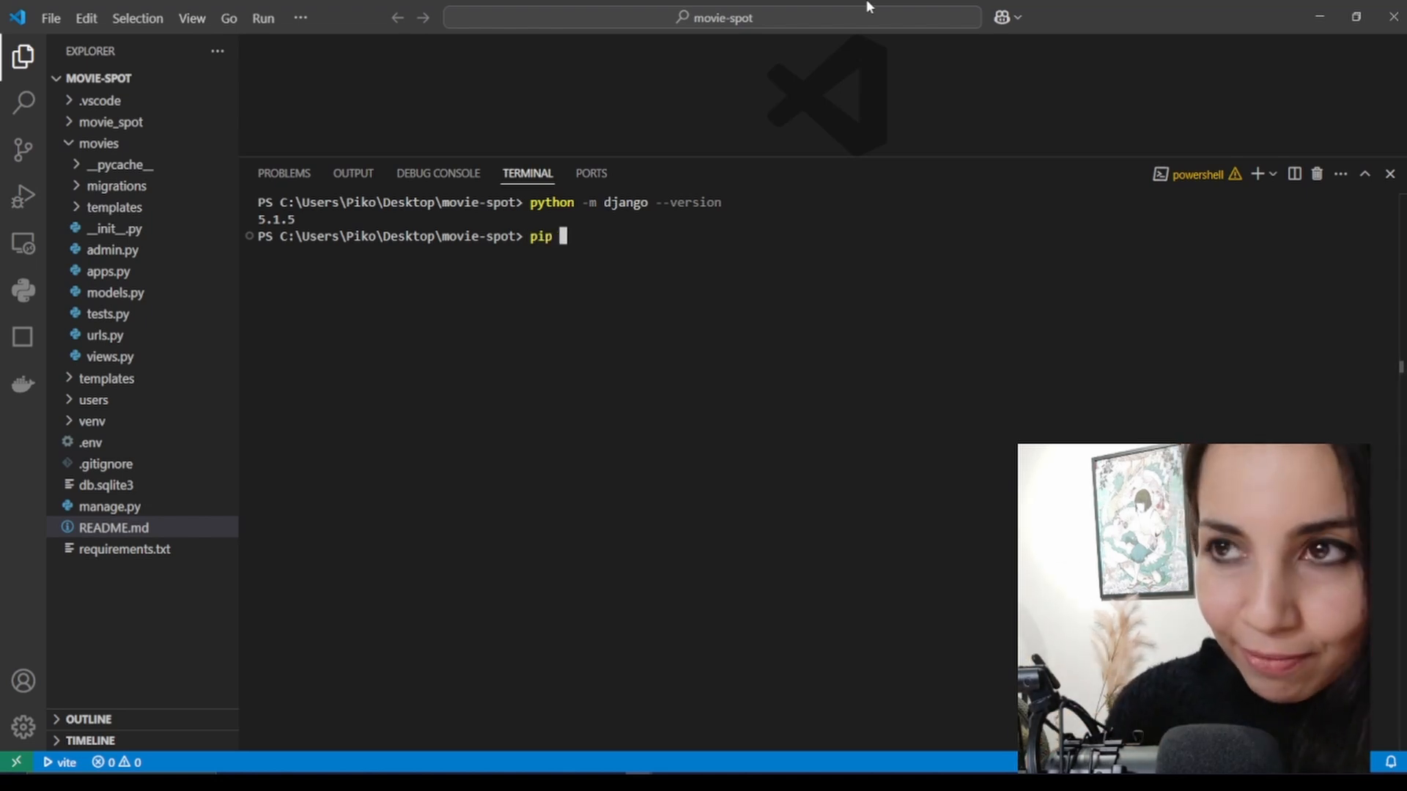
pyautogui.write('install')
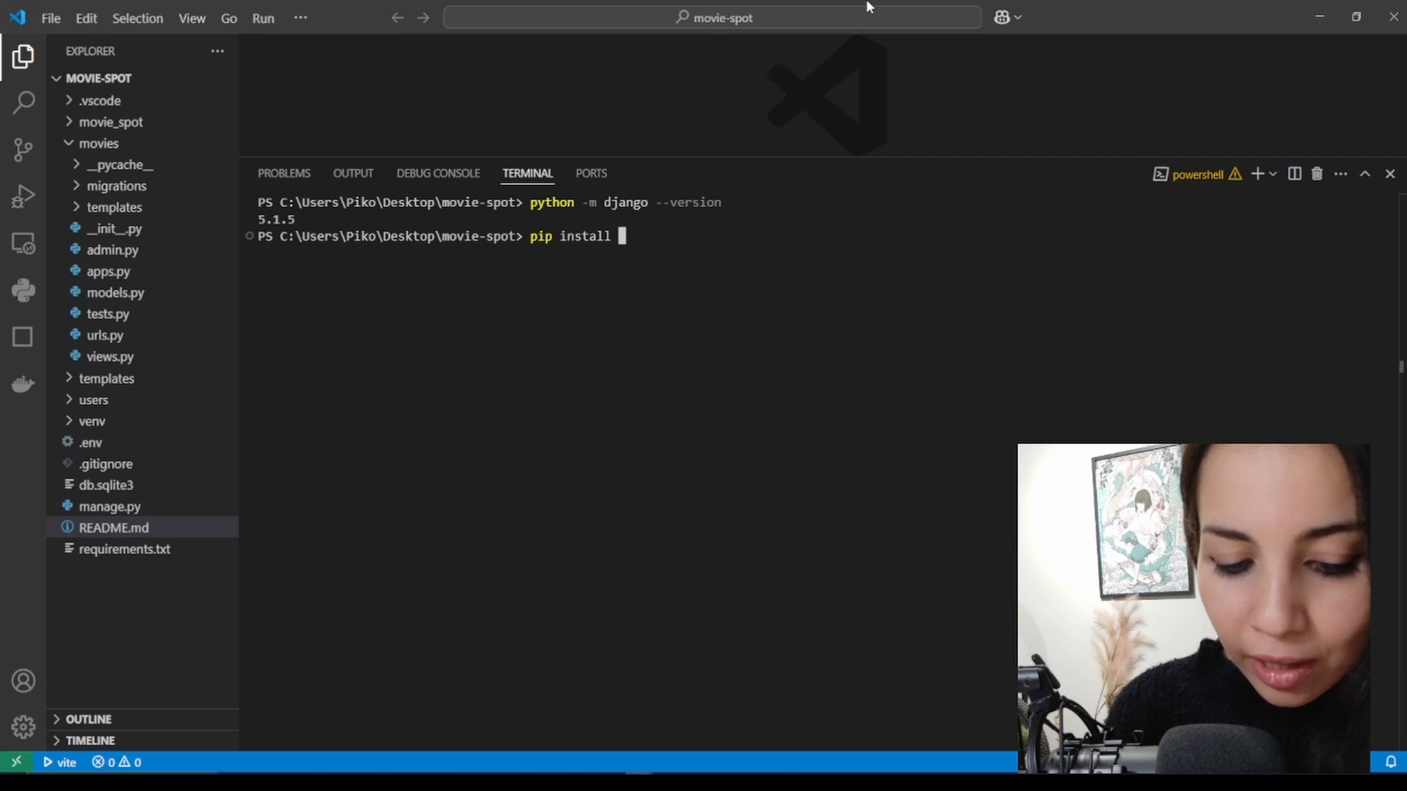
pyautogui.write('--up')
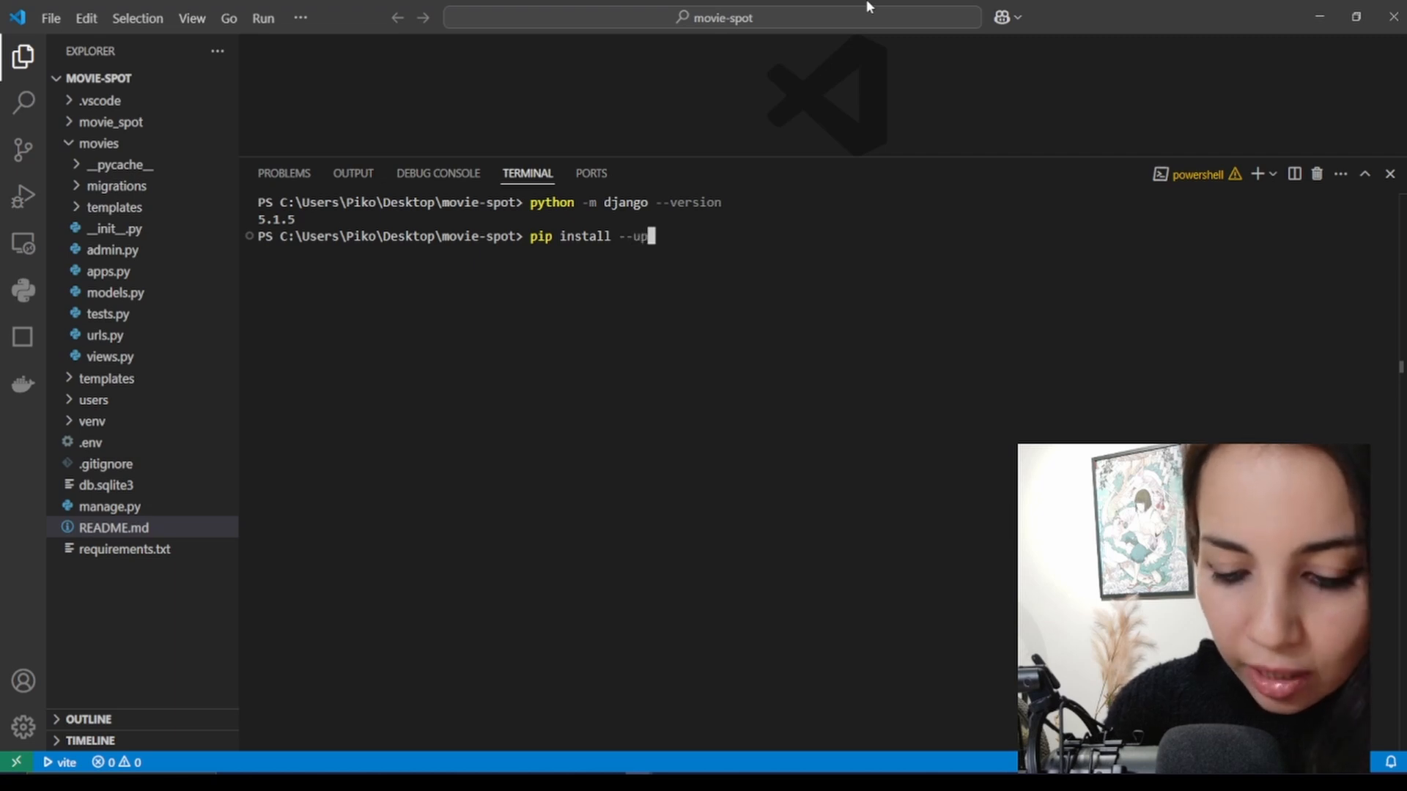
pyautogui.write('grade')
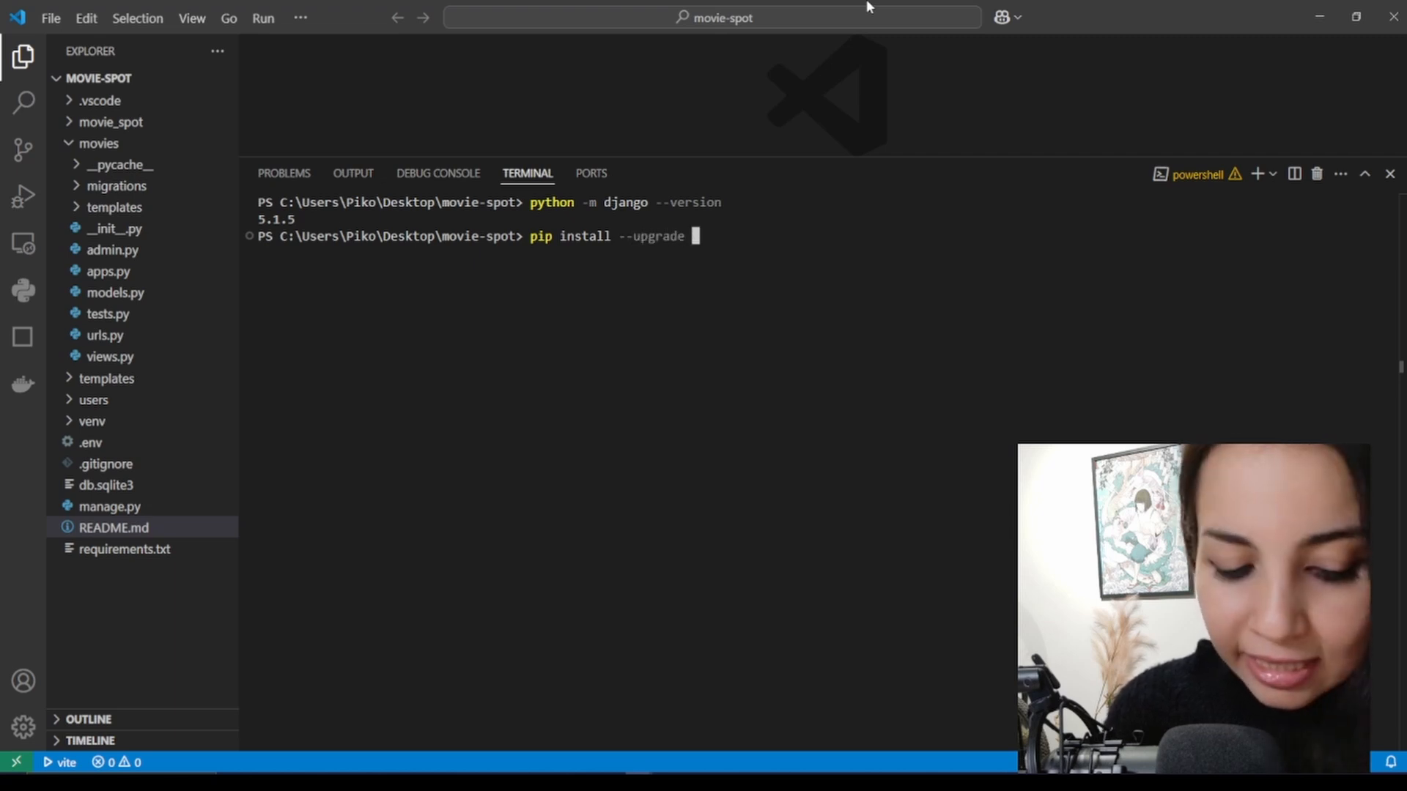
pyautogui.write('djan')
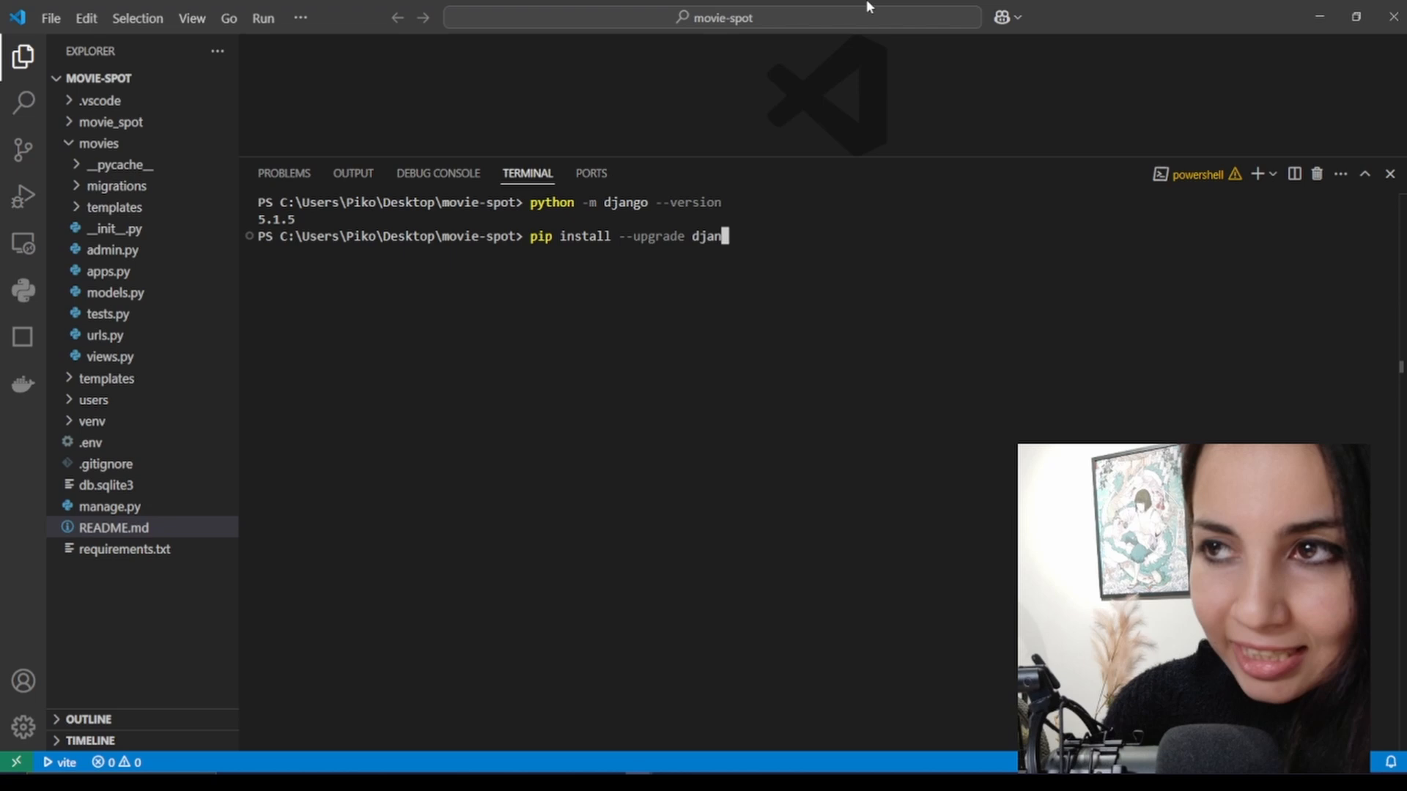
pyautogui.write('go')
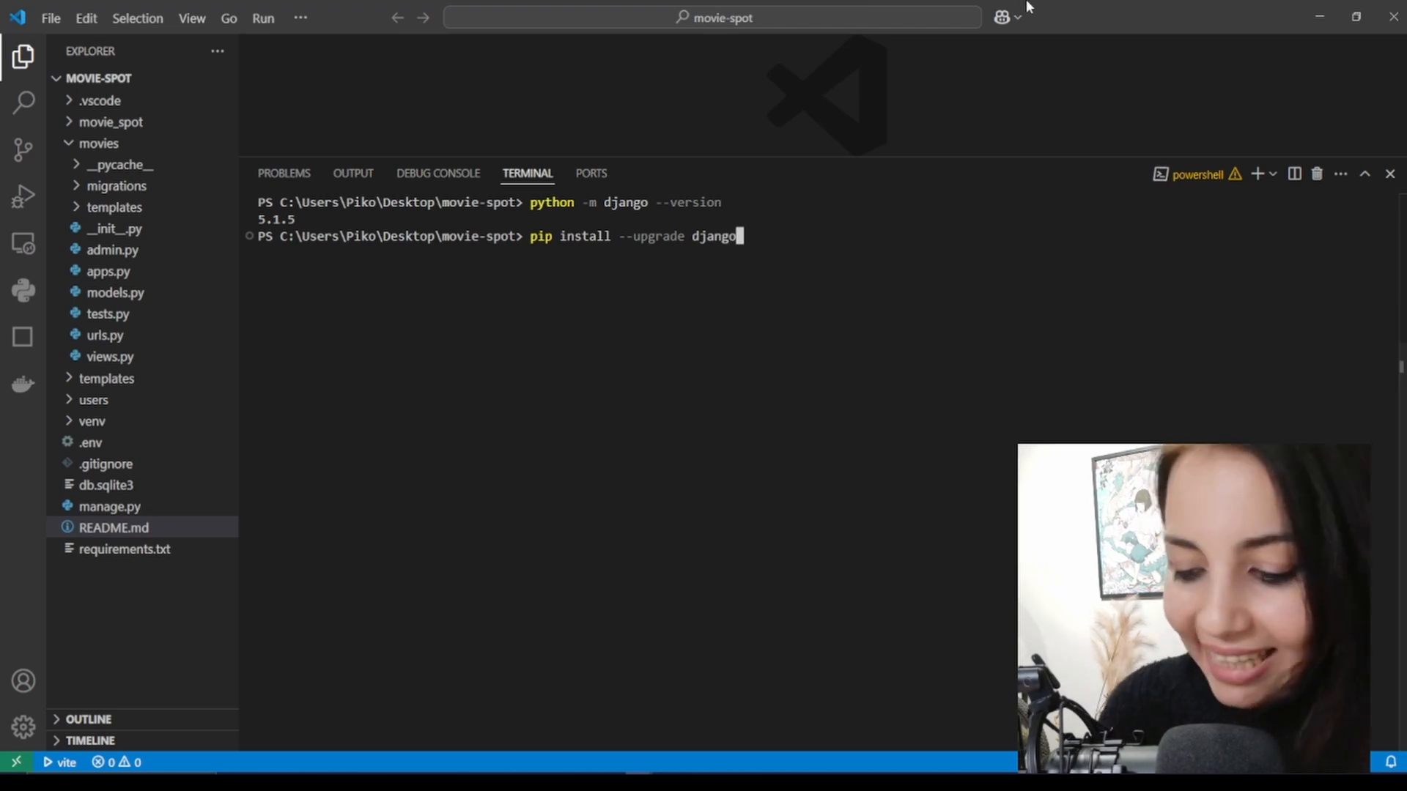
pyautogui.press('Return')
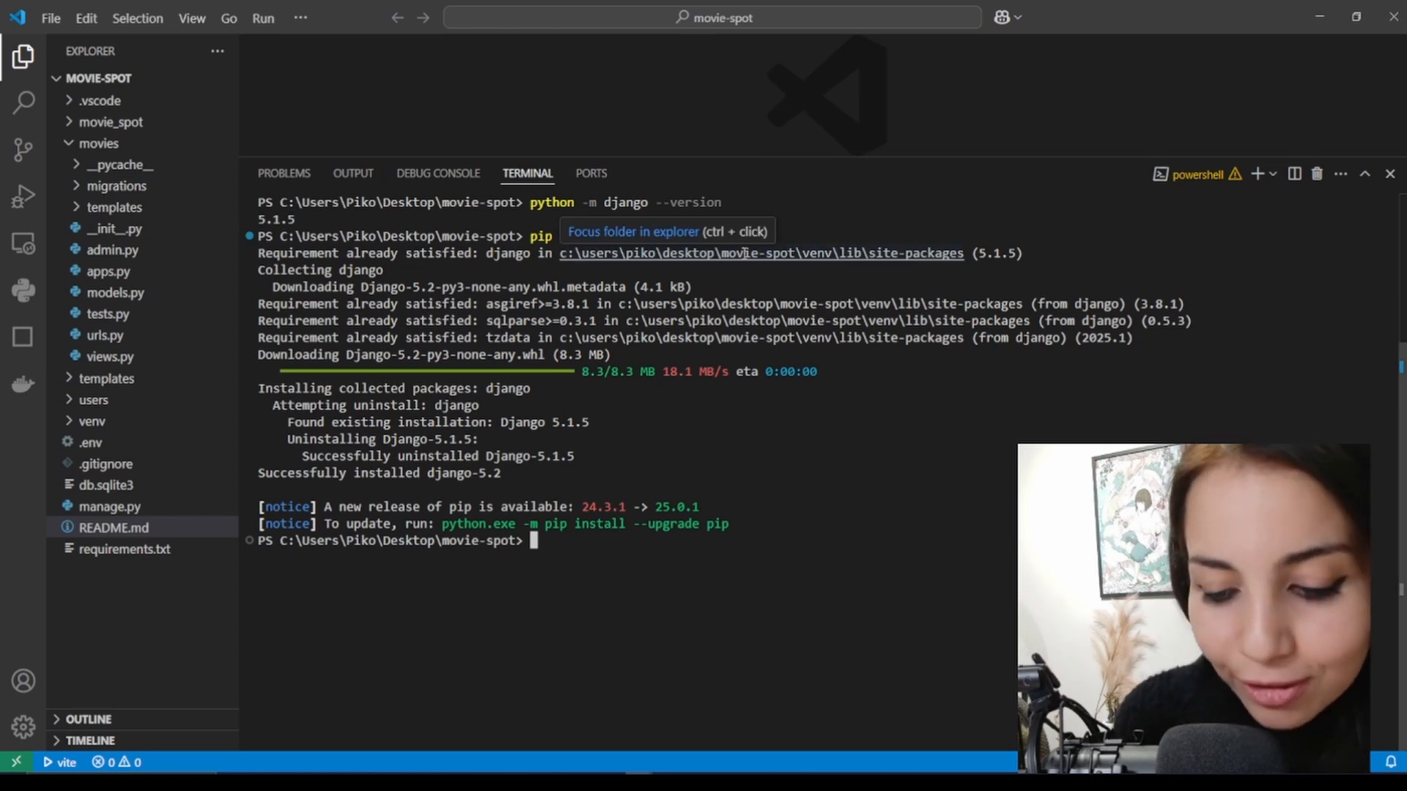
# Step: Run py manage.py shell to see 8 auto-imported objects, exit, and begin the verbose shell command
pyautogui.write('py manage')
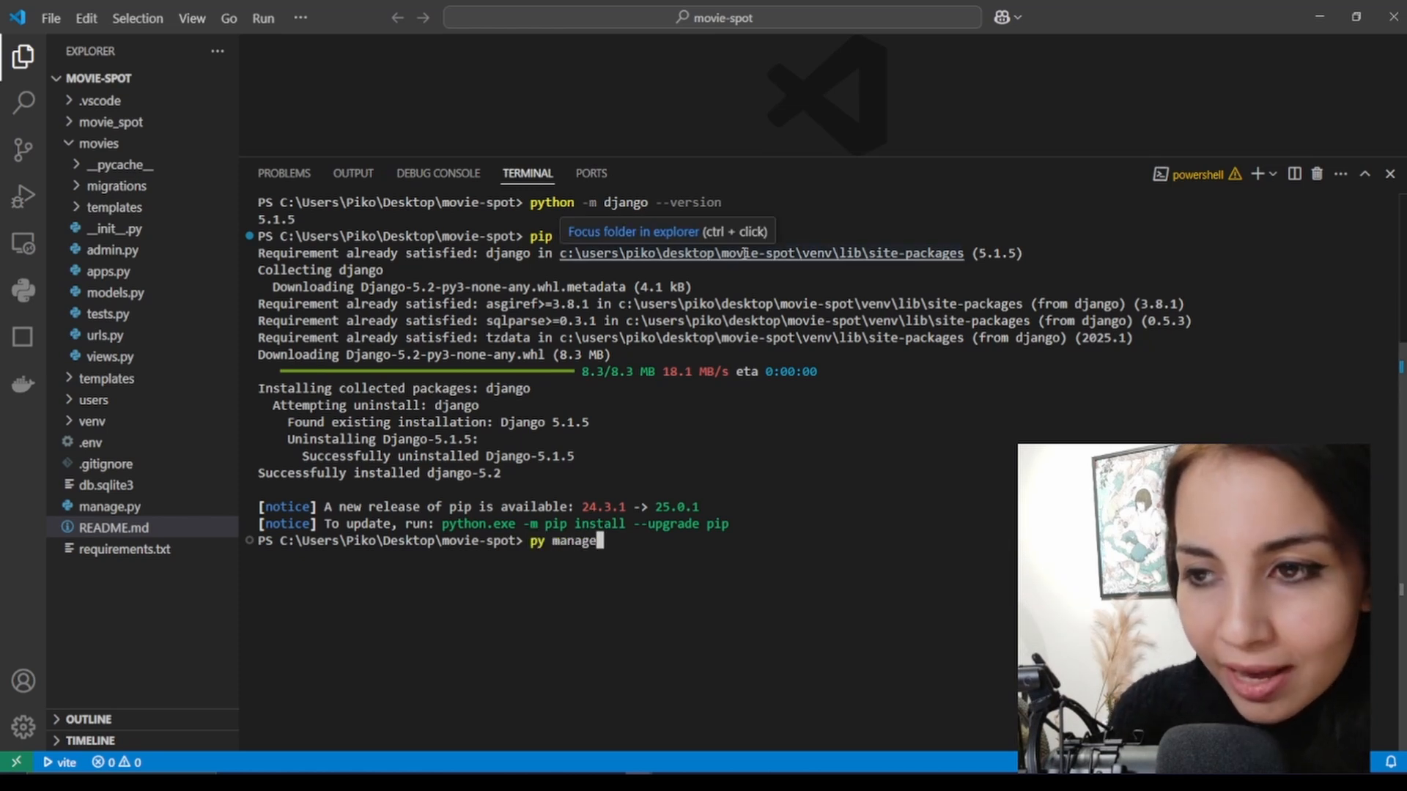
pyautogui.write('.py she')
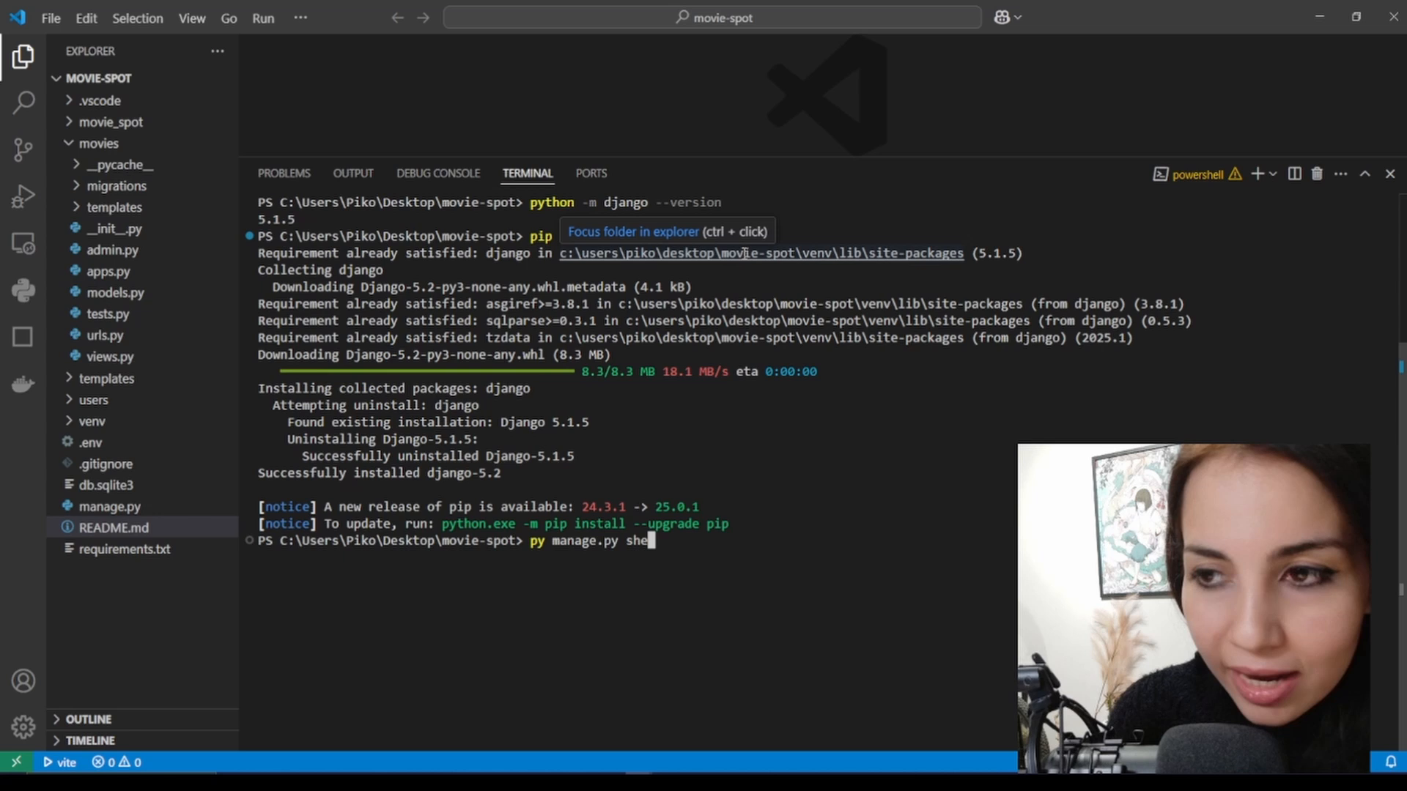
pyautogui.press('Return')
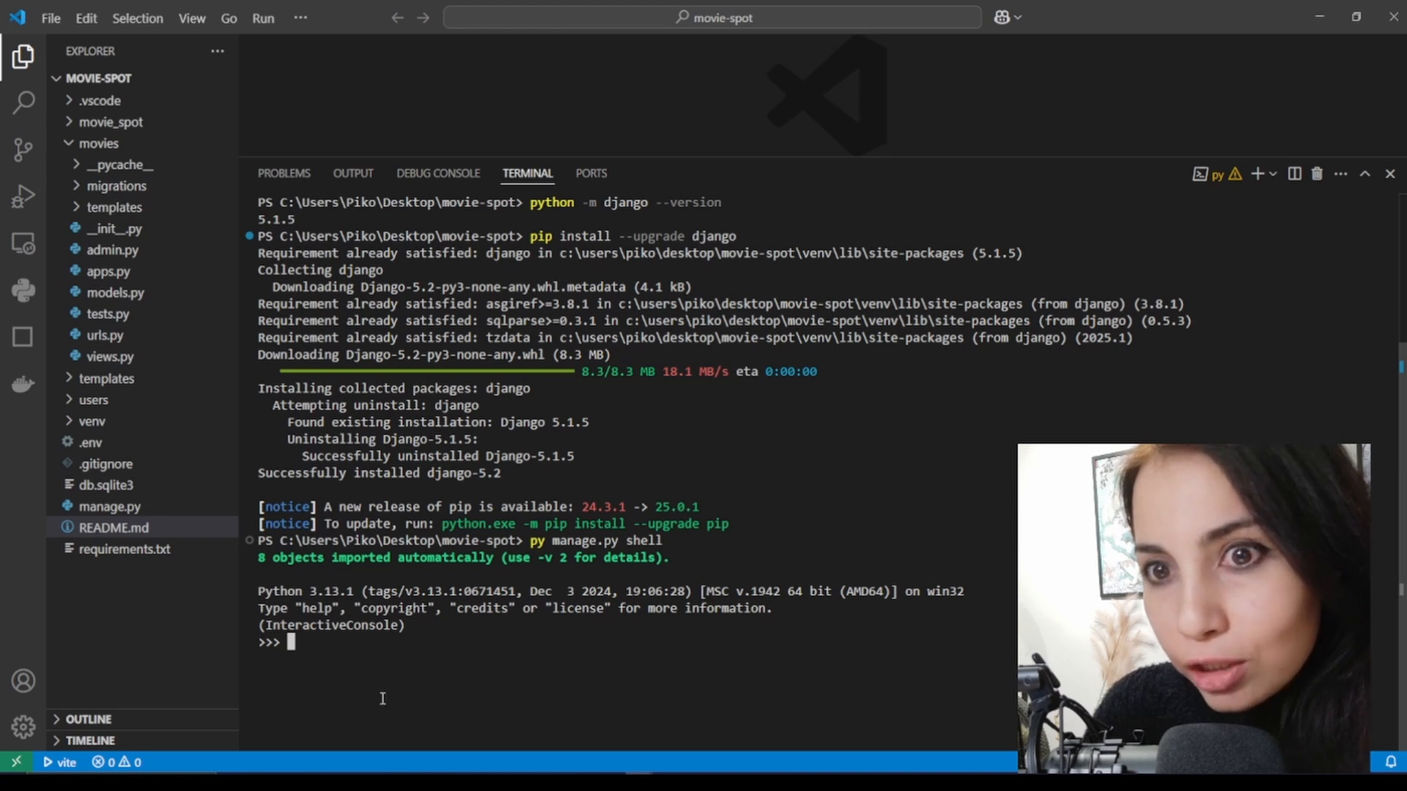
pyautogui.write('exit()')
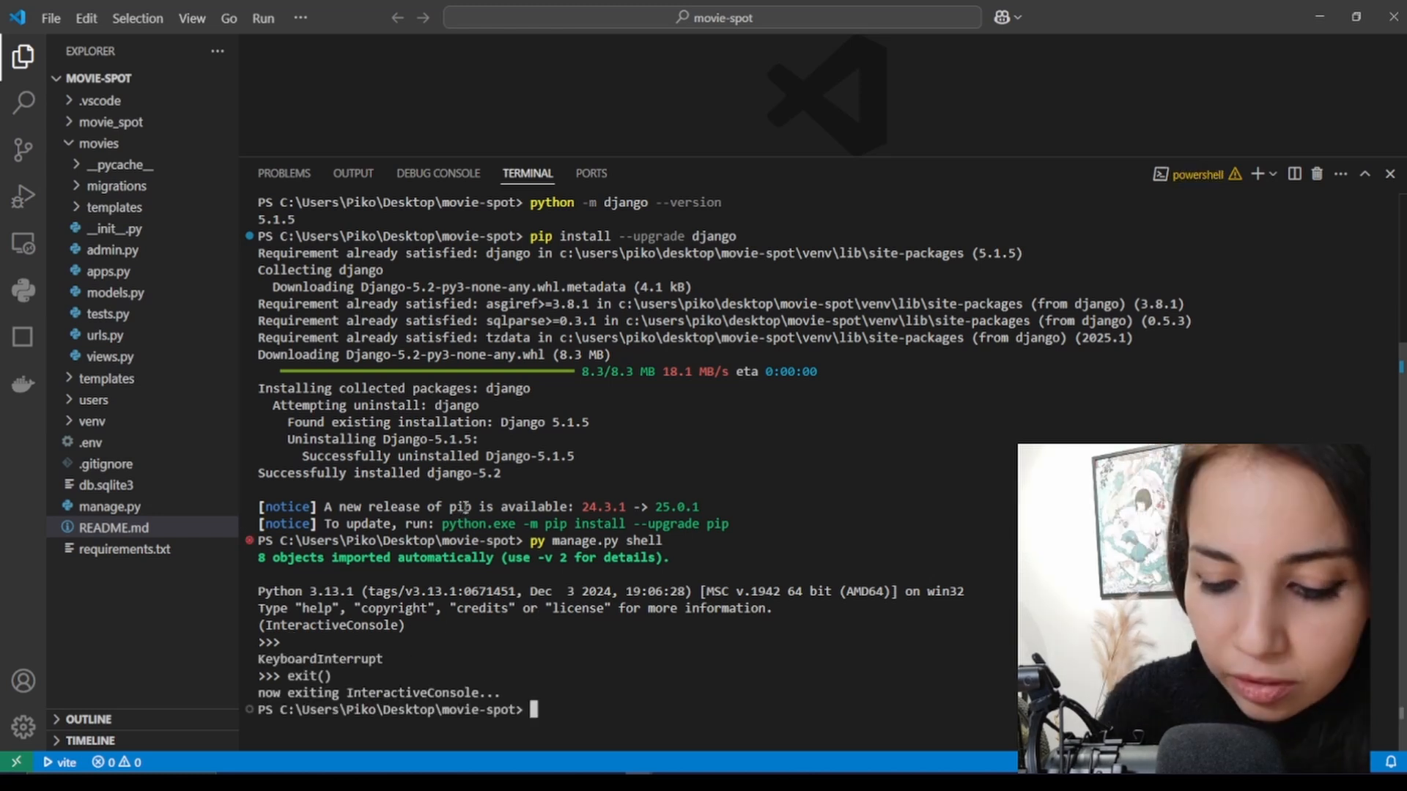
pyautogui.write('py manage.py shell -v')
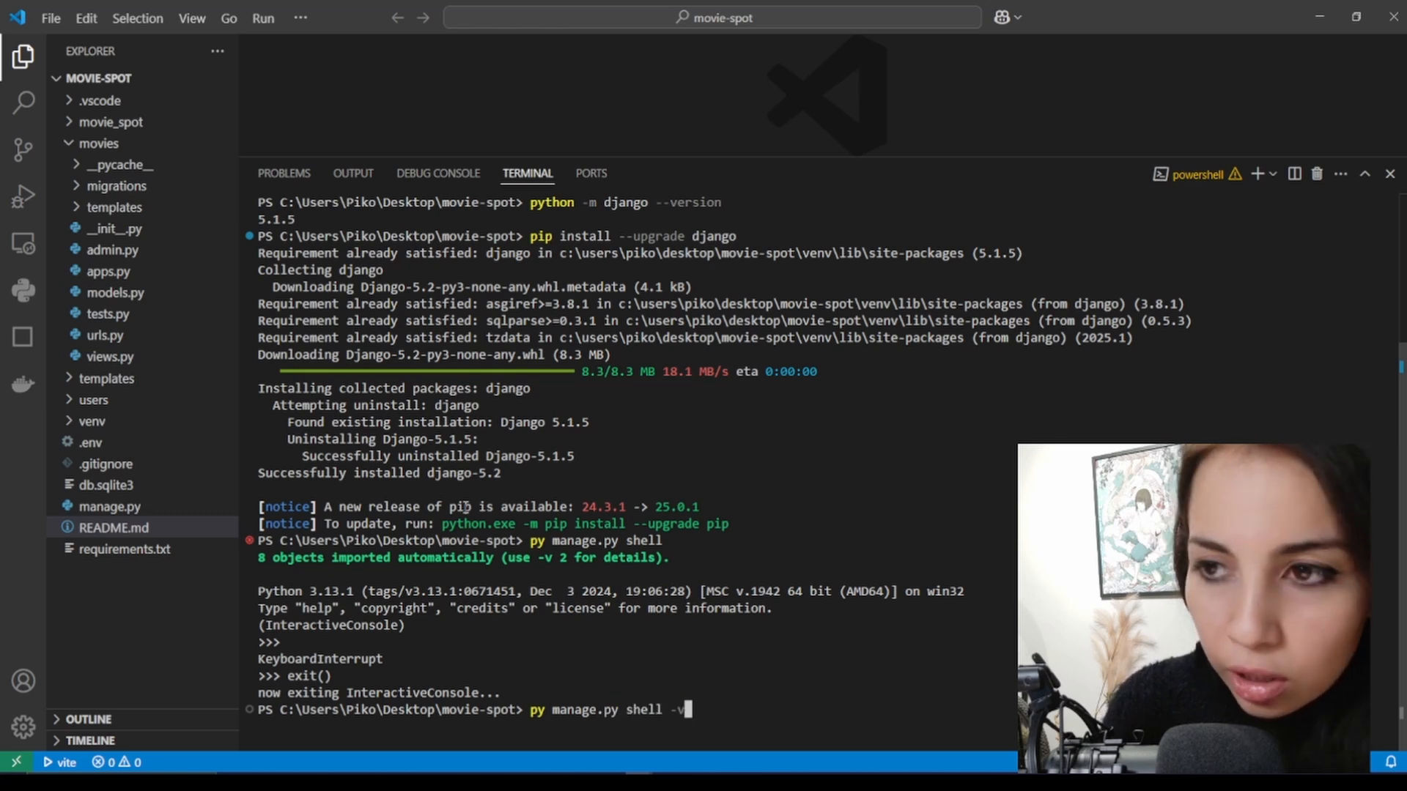
# Step: Rerun the Django shell with -v 2 to list the eight auto-imported models
pyautogui.write('2')
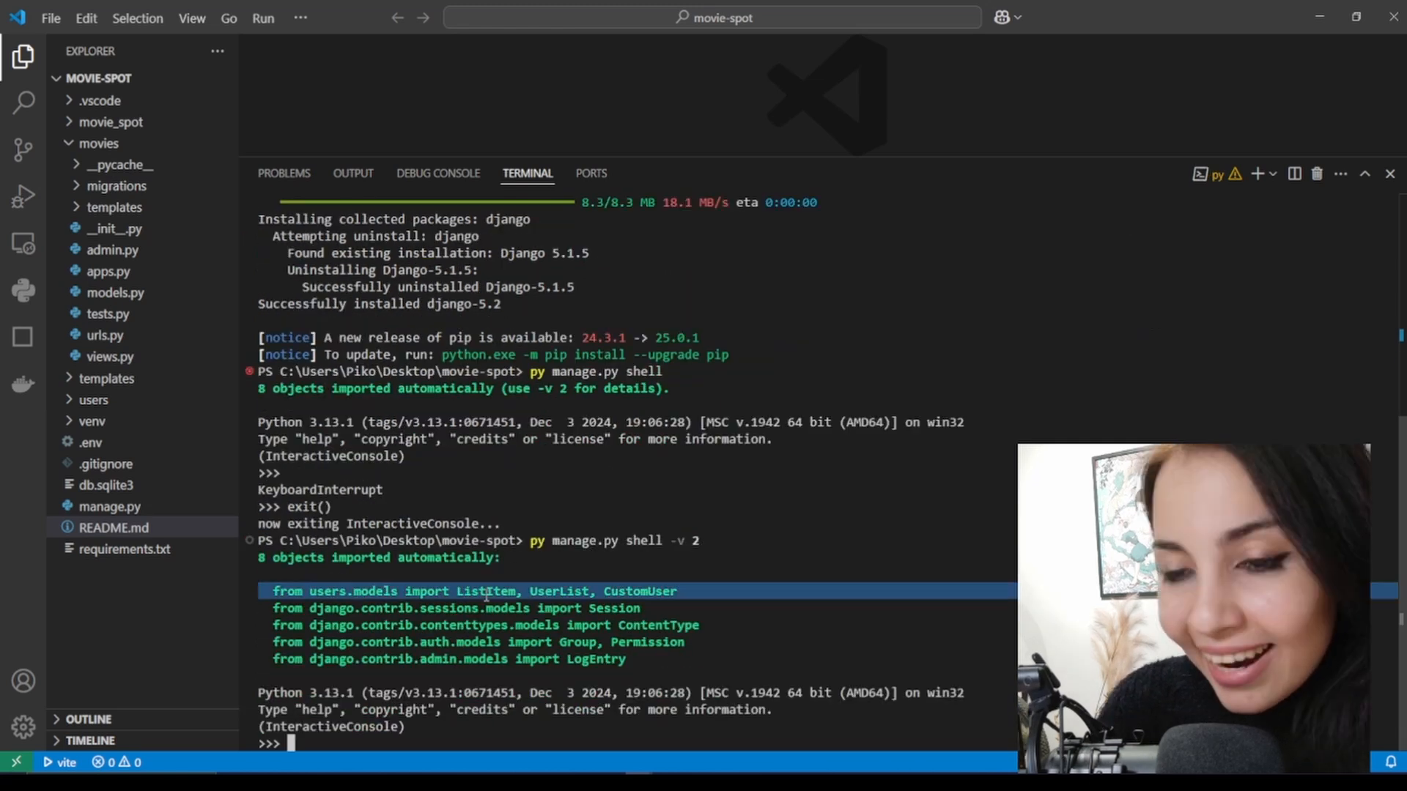
pyautogui.moveTo(117, 413)
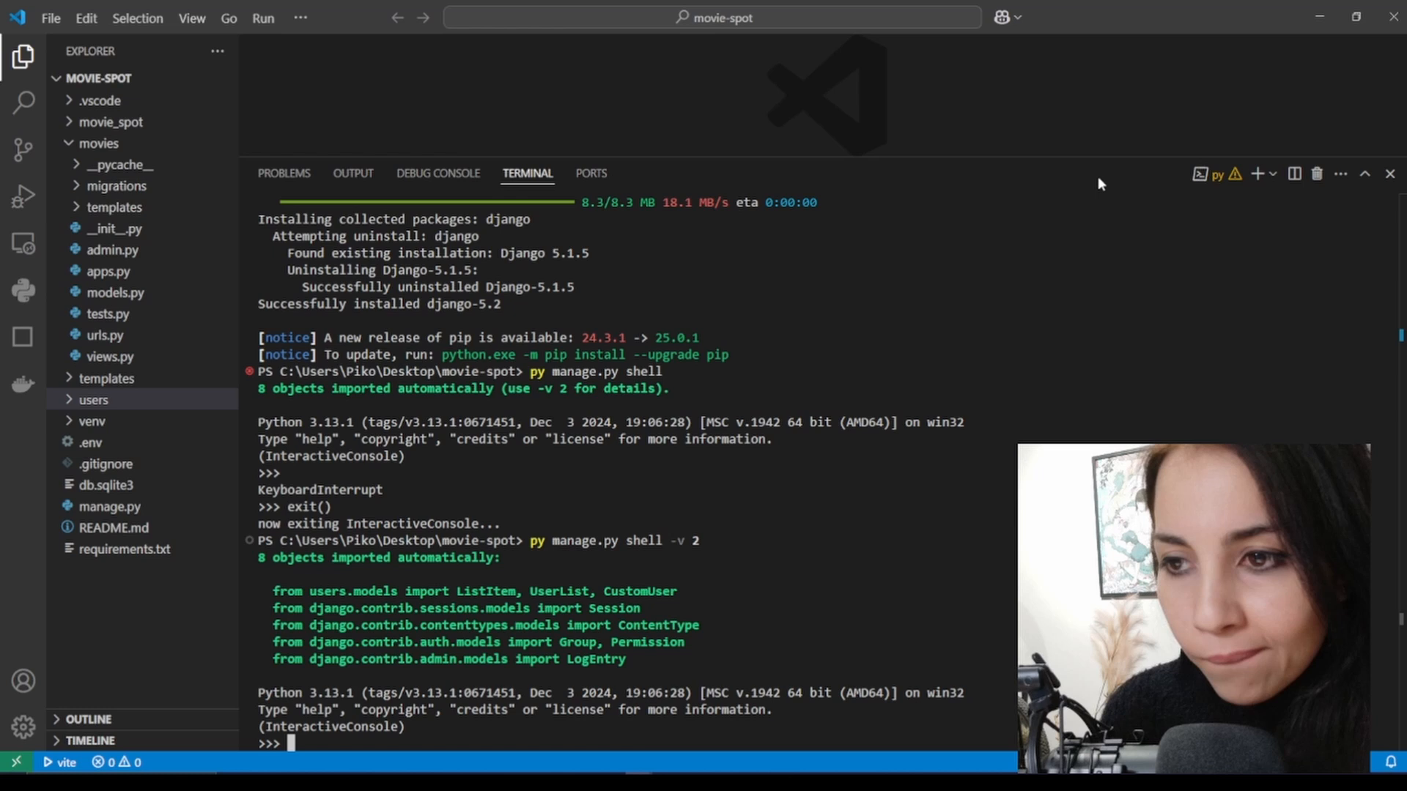
# Step: Query CustomUser.objects.all() in the Django shell
pyautogui.write('Cusr')
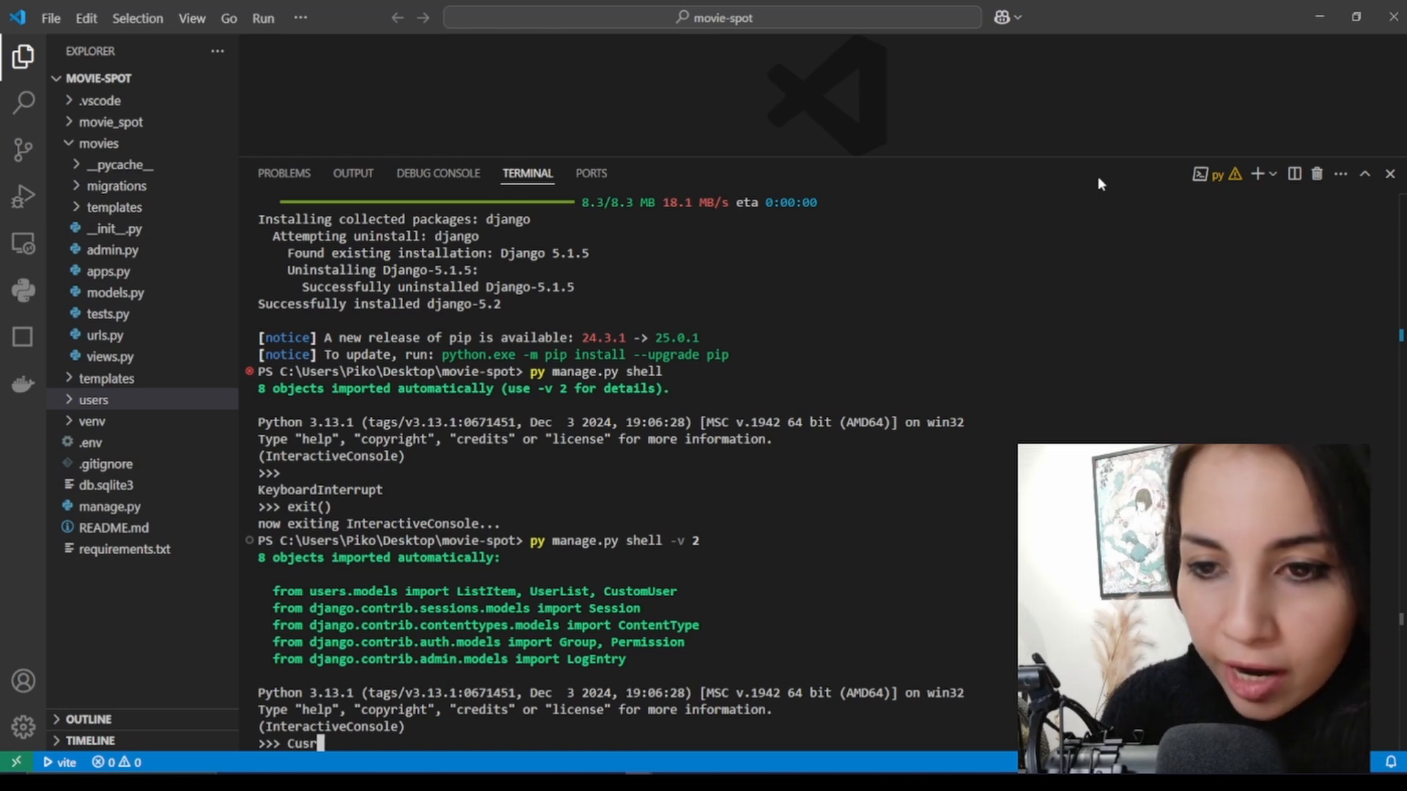
pyautogui.write('tomUser.')
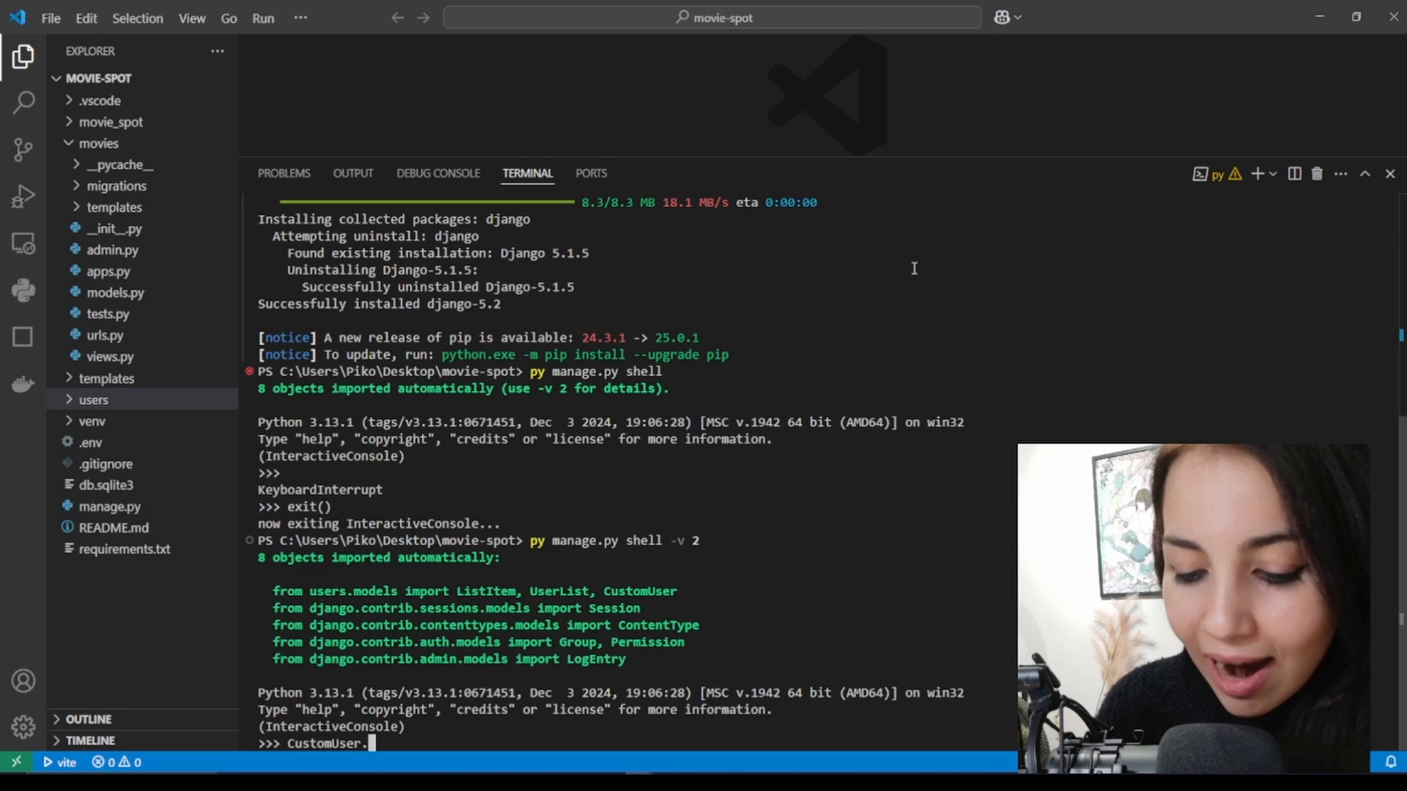
pyautogui.write('objects')
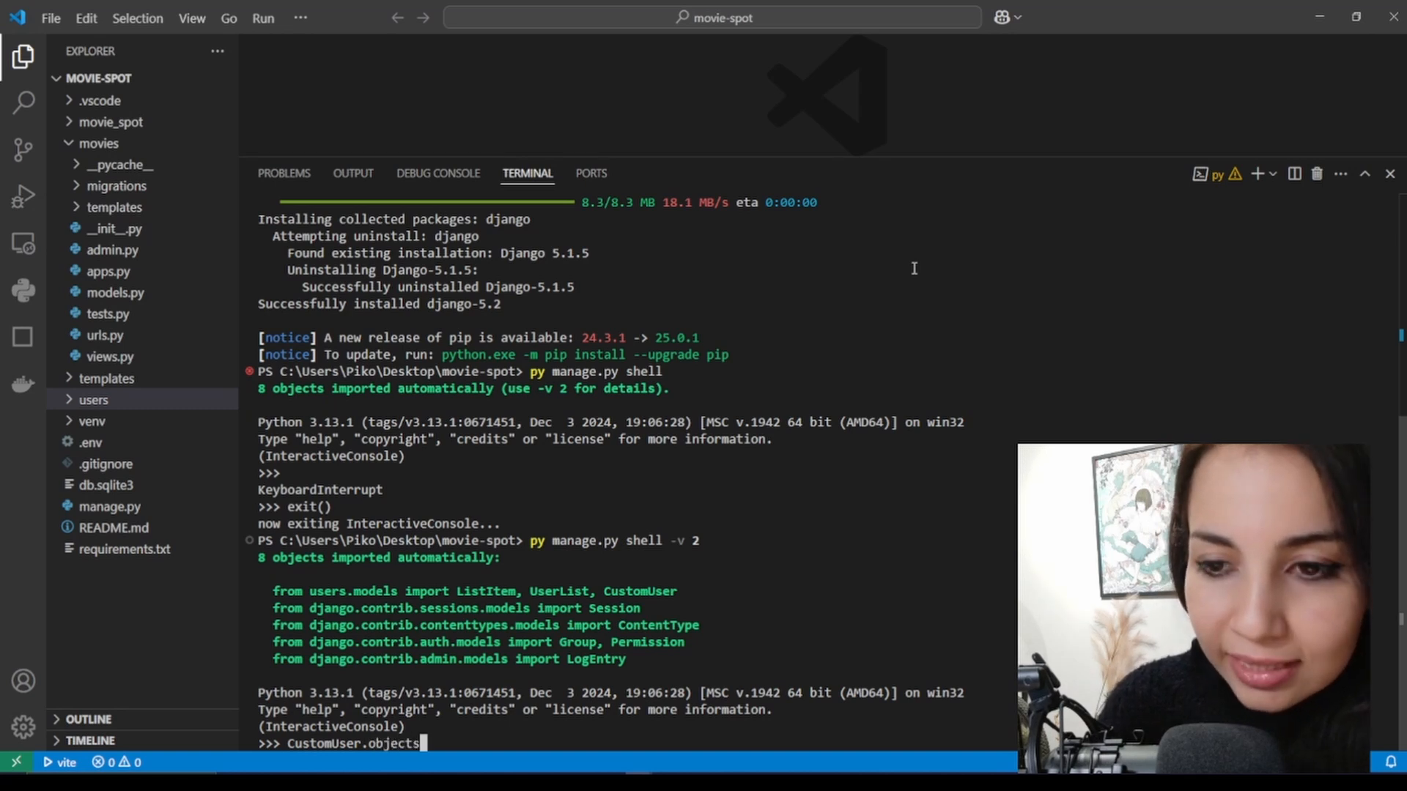
pyautogui.write('.all')
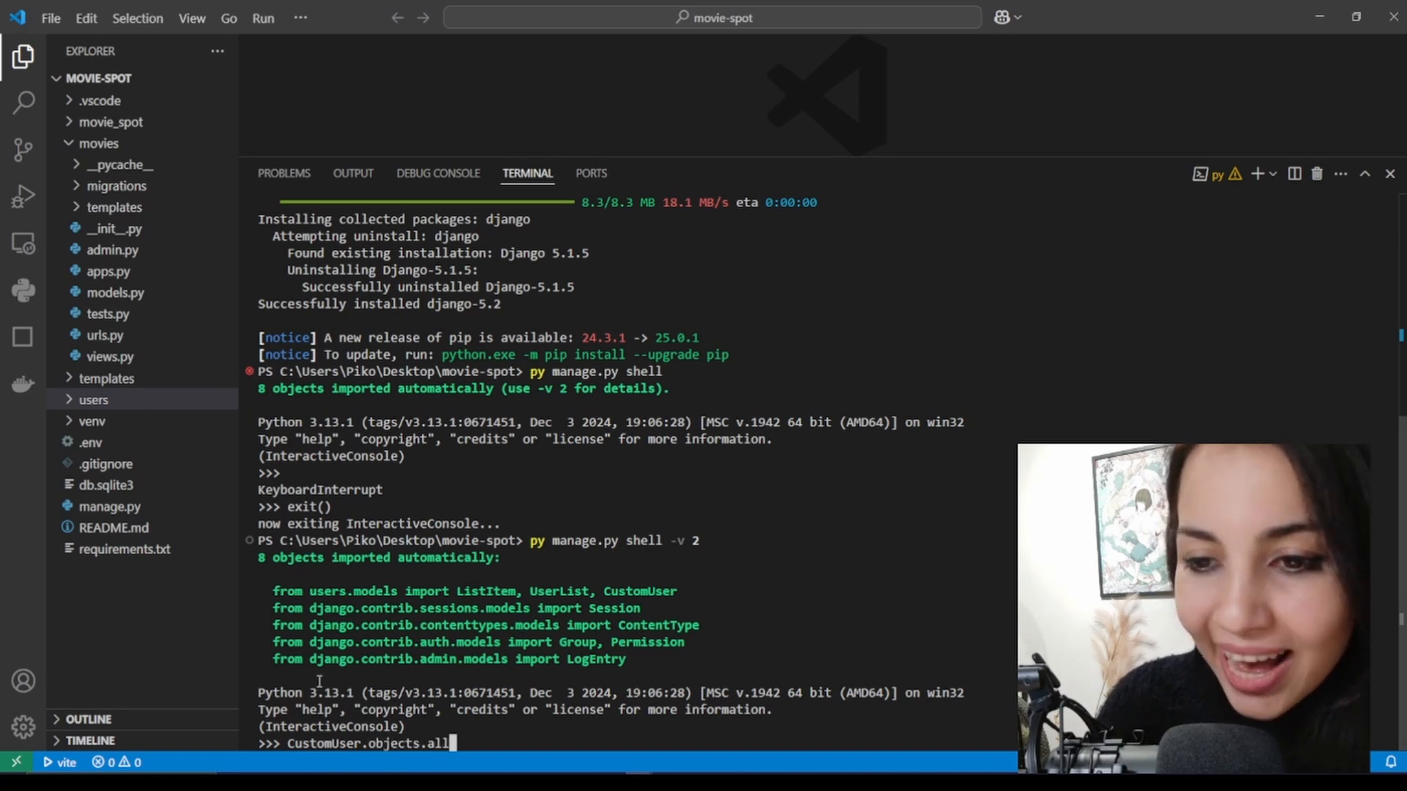
pyautogui.press('Return')
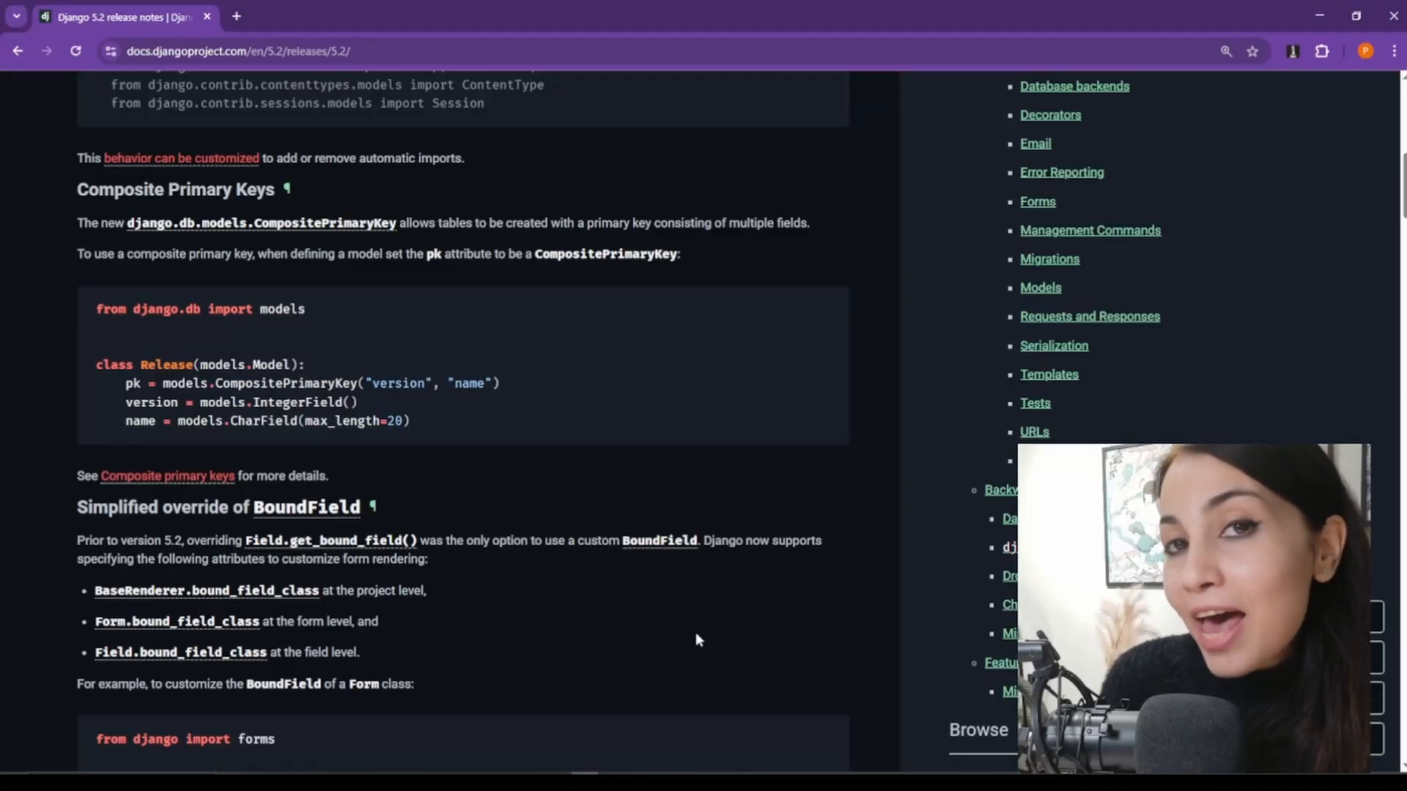
# Step: Select the word Composite in the Composite Primary Keys heading of the 5.2 release notes
pyautogui.doubleClick(122, 189)
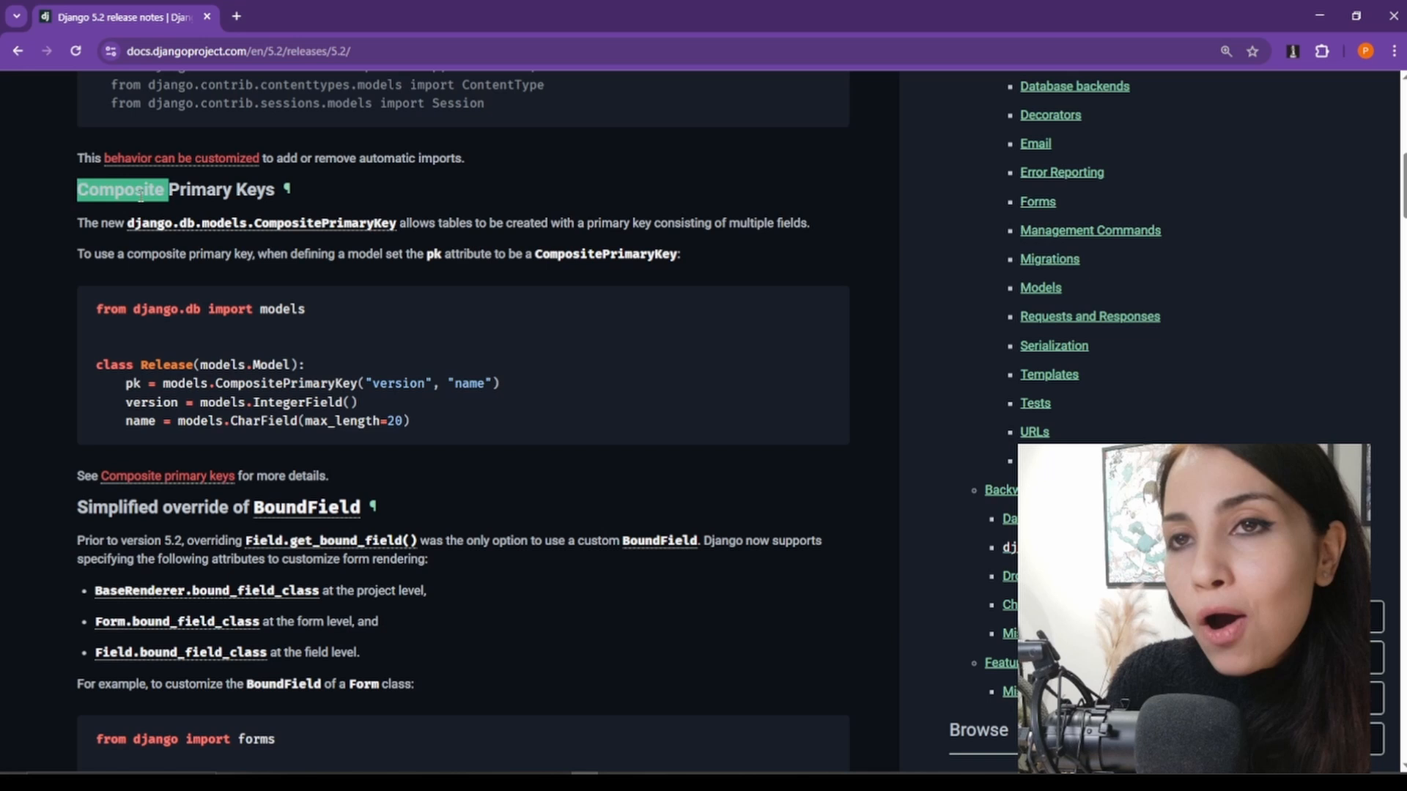